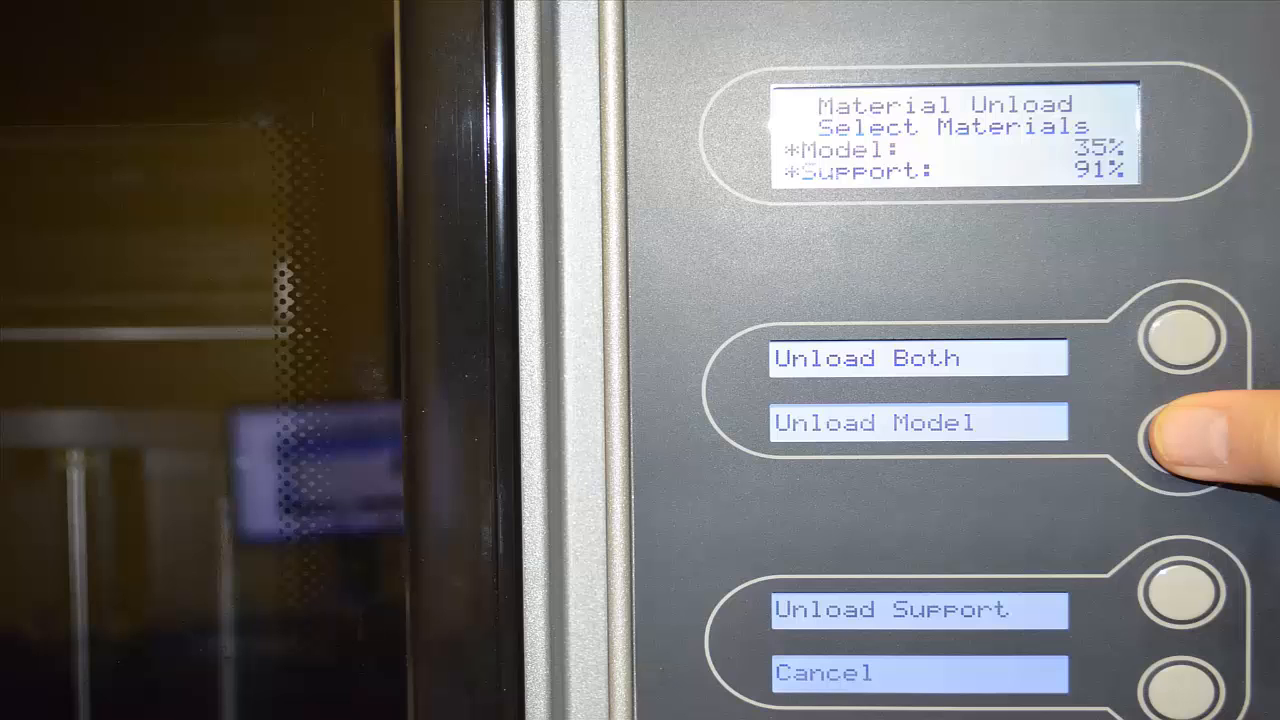
- Unload only the model material from the Material Unload menu, leaving support material loaded
click(1190, 422)
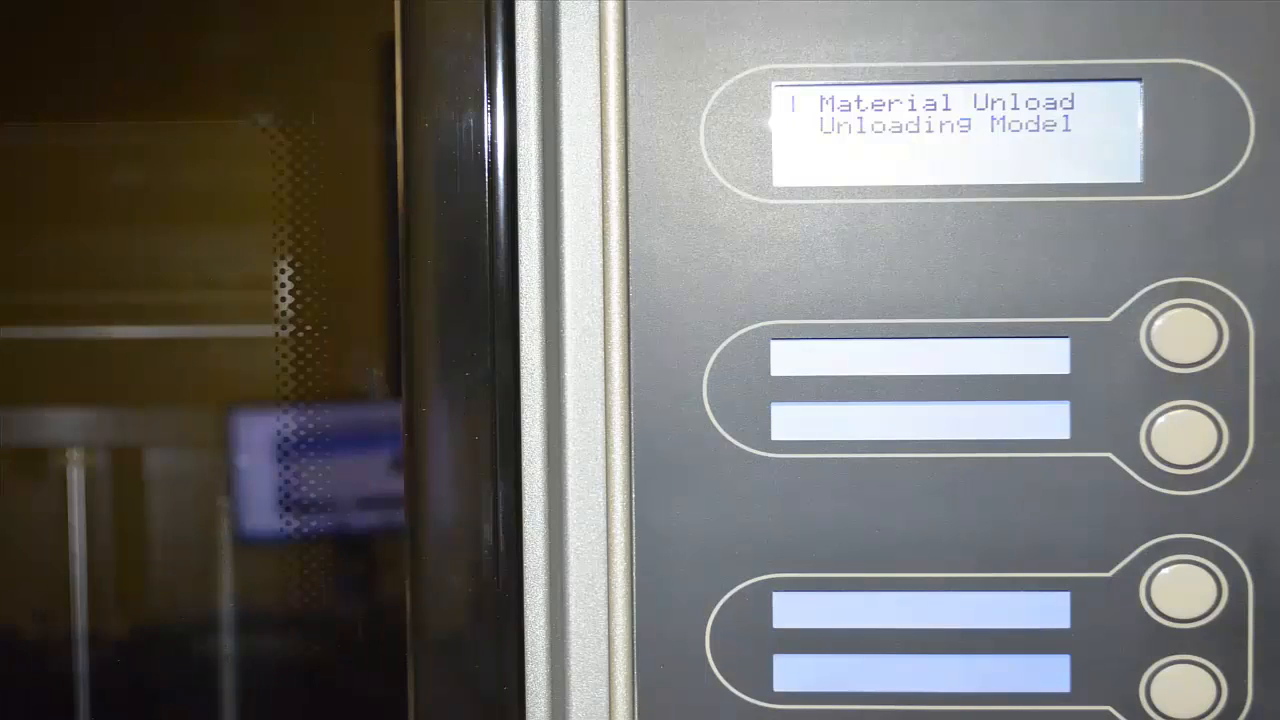